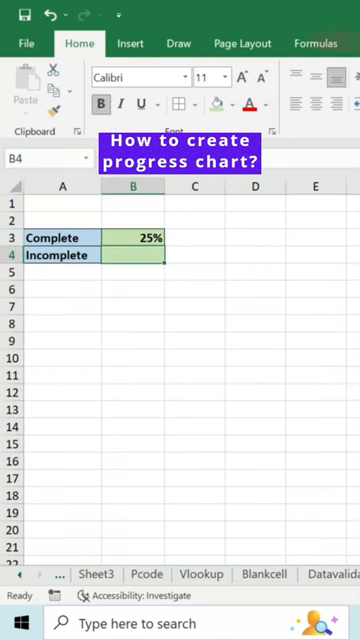
Enter =100%-B3 in B4 so Incomplete shows 75%
{"action": "type", "text": "=100%-"}
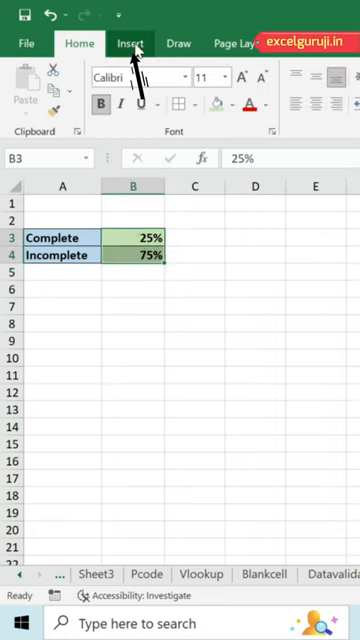
Insert a doughnut chart of the two percentages and title it 'Progress Chart'
{"action": "left_click", "coordinate": [155, 105]}
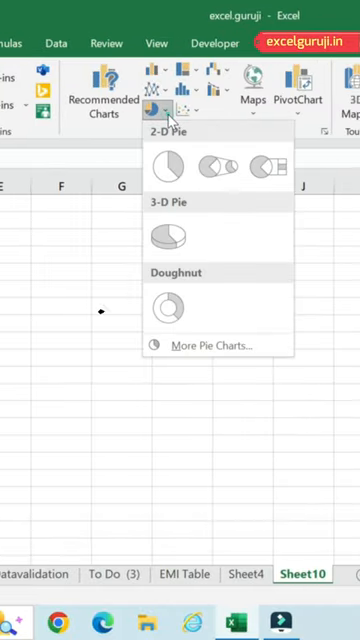
{"action": "left_click", "coordinate": [160, 303]}
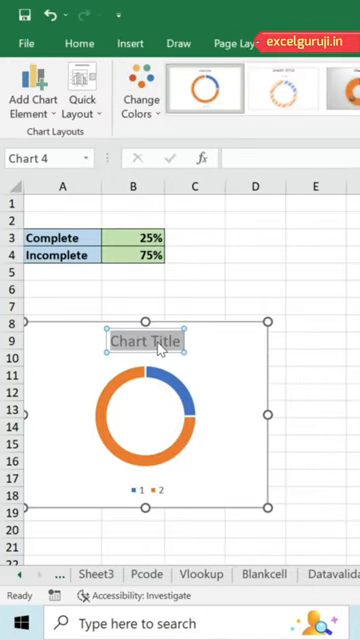
{"action": "type", "text": "Progress Chart"}
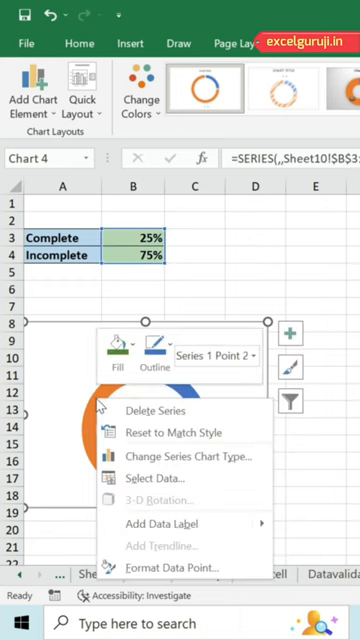
Color the slices green and grey; add an 18-point, outline-free 25% label linked to B3
{"action": "left_click", "coordinate": [117, 352]}
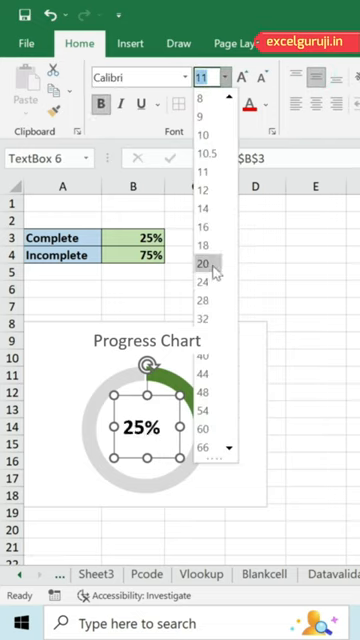
{"action": "left_click", "coordinate": [206, 245]}
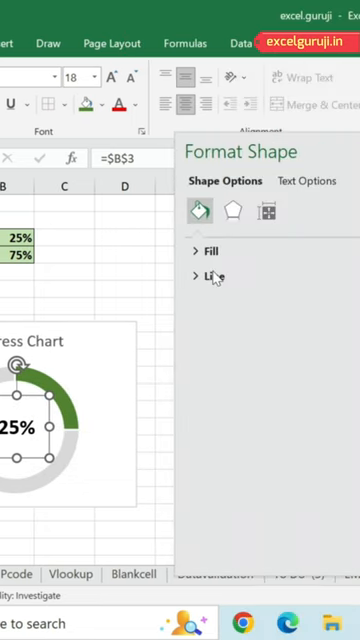
{"action": "left_click", "coordinate": [205, 276]}
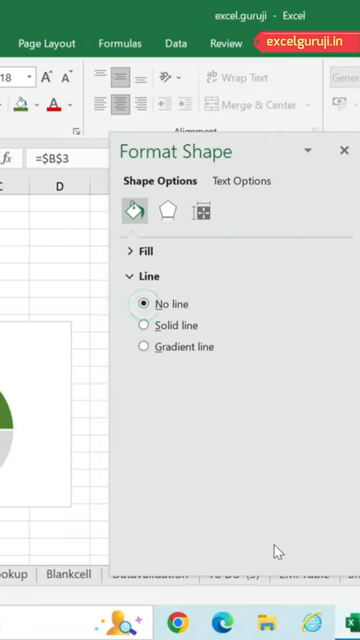